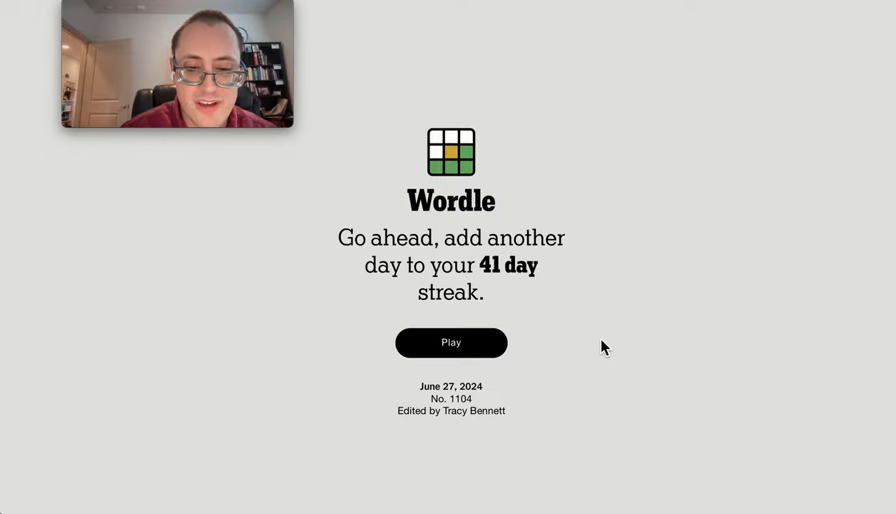
- Start today's Wordle puzzle from the welcome screen, showing the empty guess grid
{"action": "left_click", "coordinate": [451, 342]}
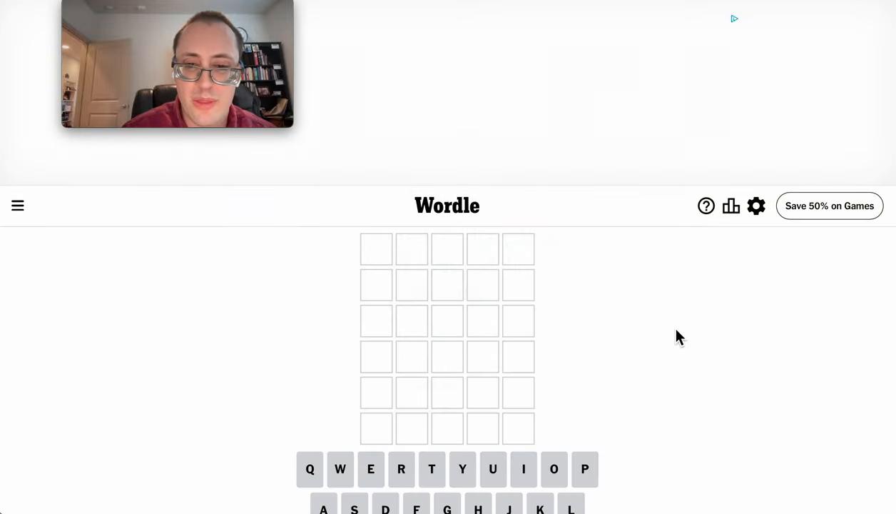
{"action": "scroll", "scroll_direction": "down", "scroll_amount": 3}
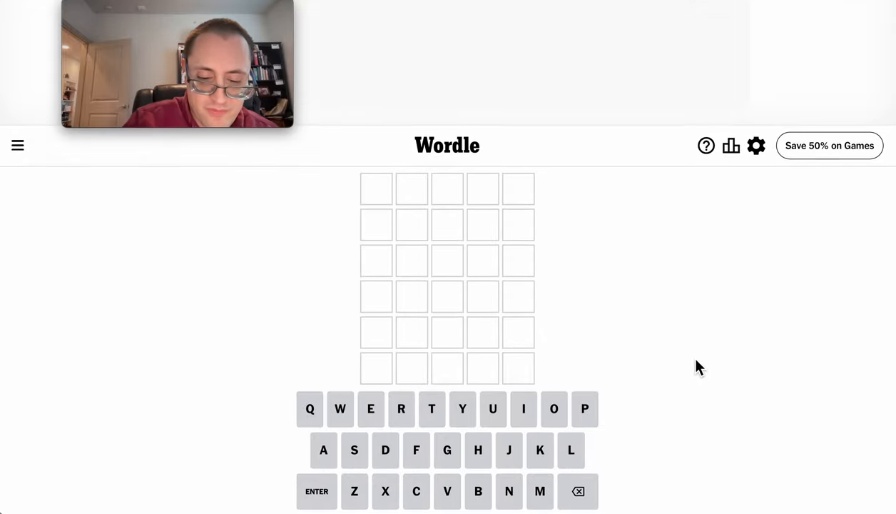
- Enter ROADS as the first guess and begin the next guess with DR
{"action": "type", "text": "ROADS"}
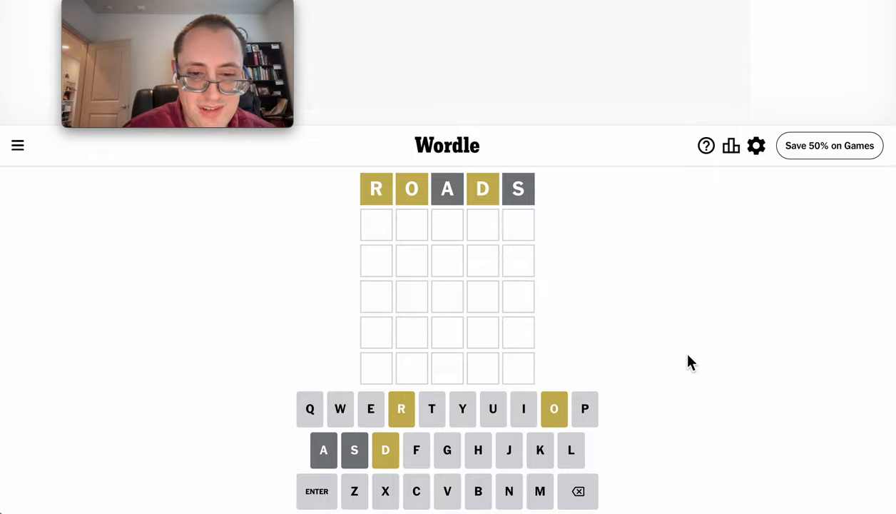
{"action": "type", "text": "DR"}
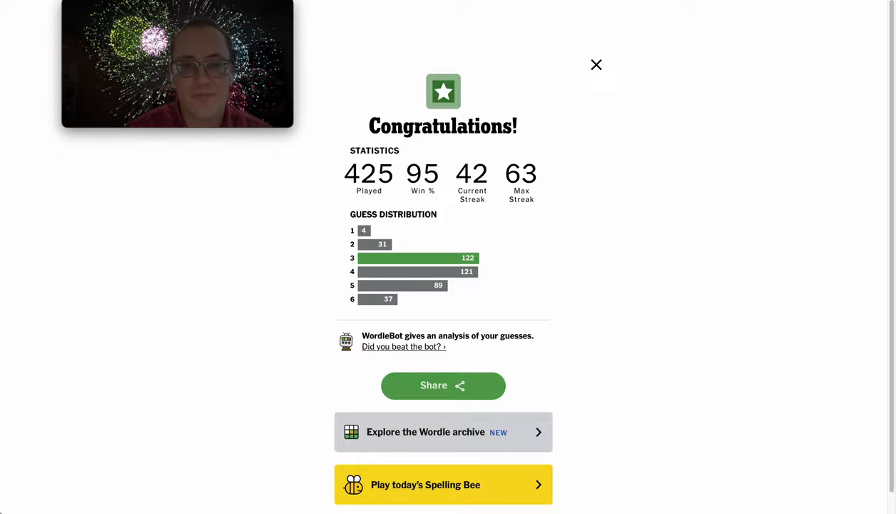
{"action": "mouse_move", "coordinate": [713, 362]}
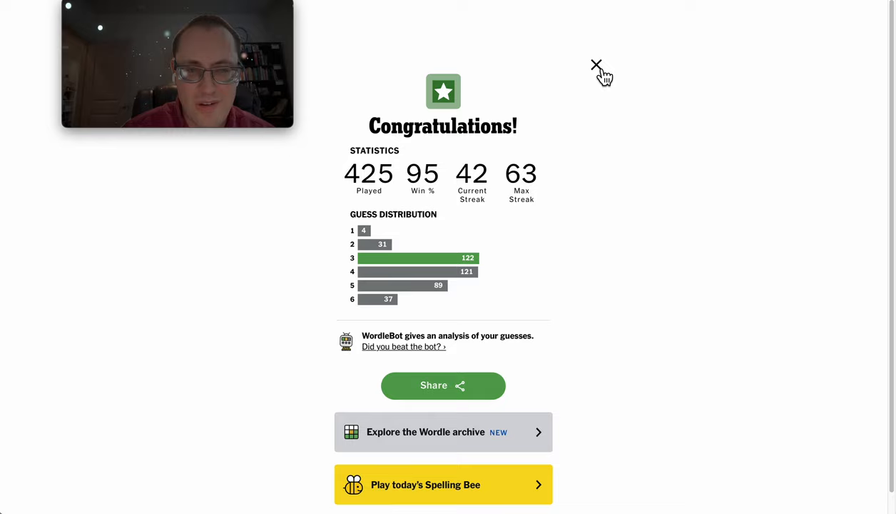
- Dismiss the congratulations statistics to show the solved ROADS, DRONE, ORDER board
{"action": "left_click", "coordinate": [596, 65]}
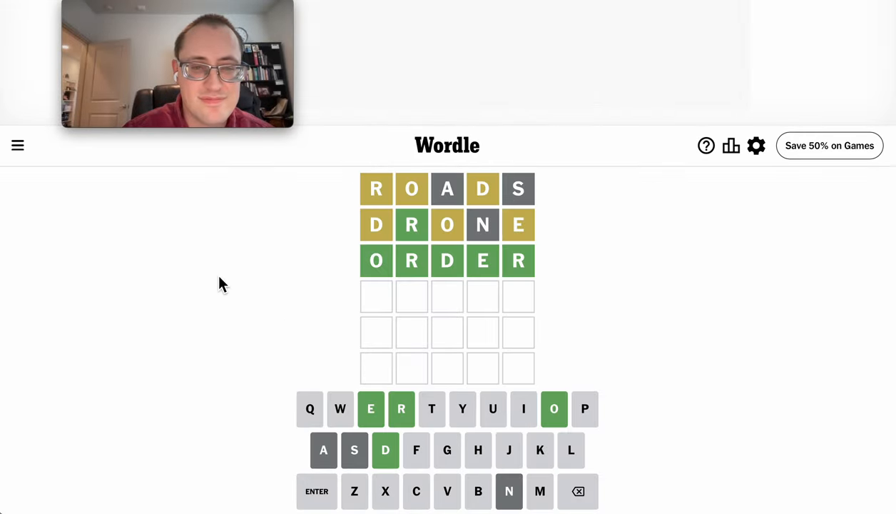